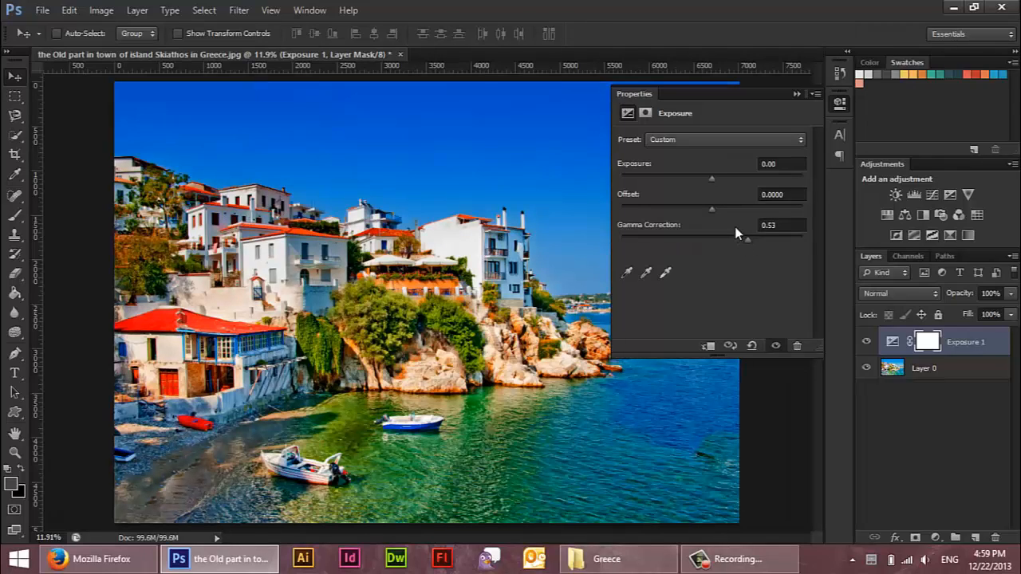
pyautogui.moveTo(788, 126)
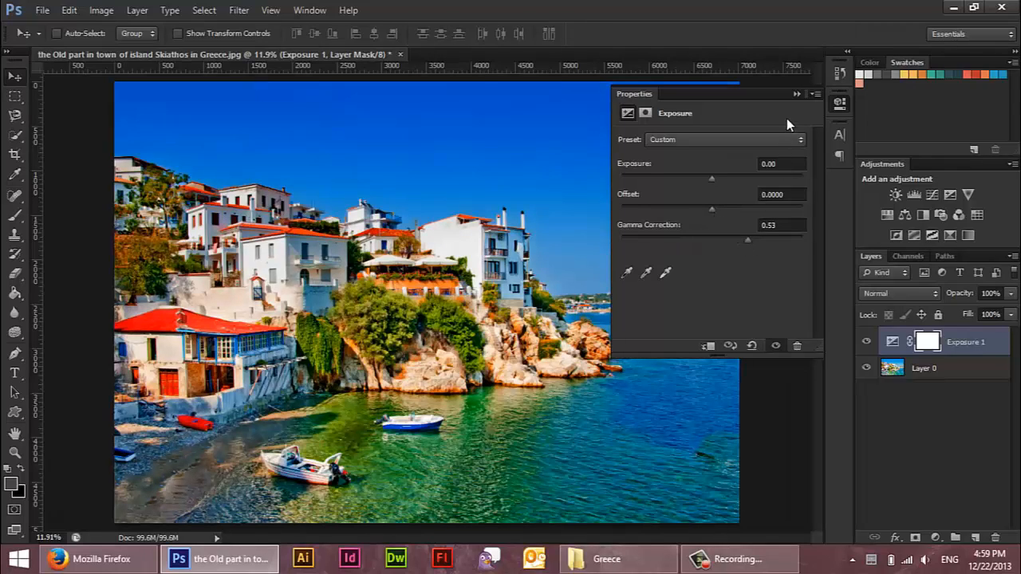
# Step: Delete the trial Exposure 1 adjustment layer from the Skiathos photo
pyautogui.click(795, 94)
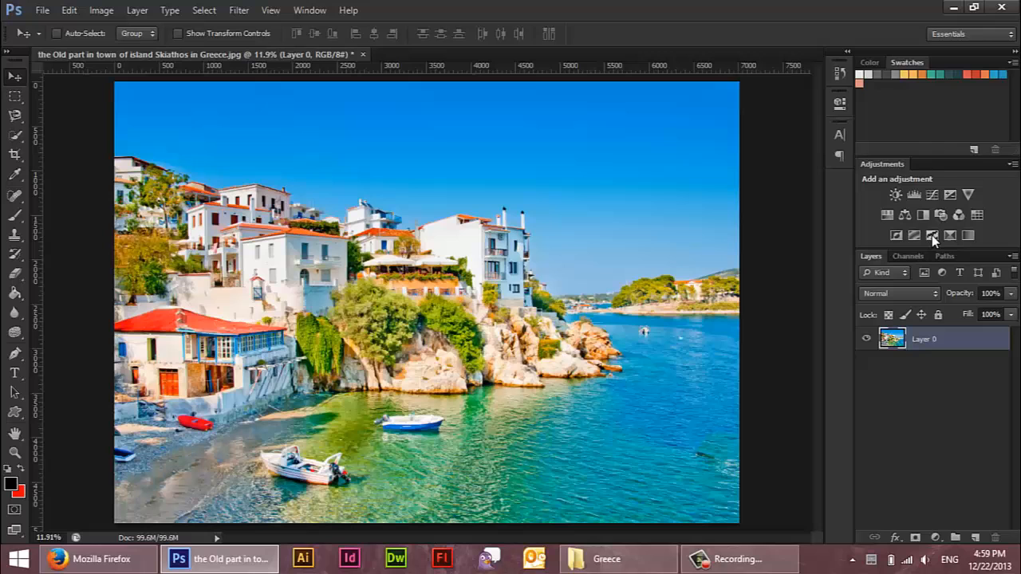
pyautogui.click(931, 235)
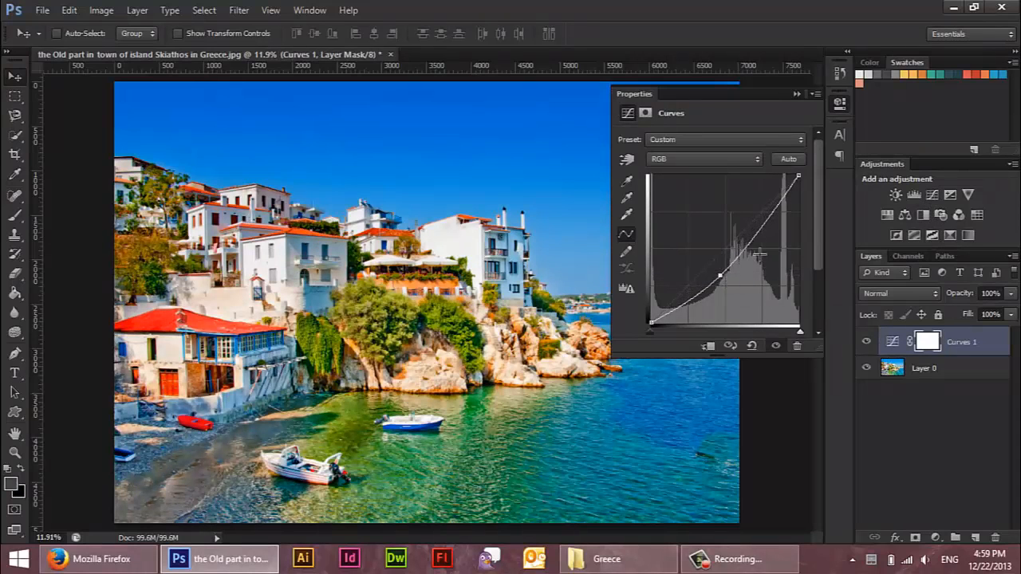
pyautogui.moveTo(757, 254); pyautogui.dragTo(717, 293)
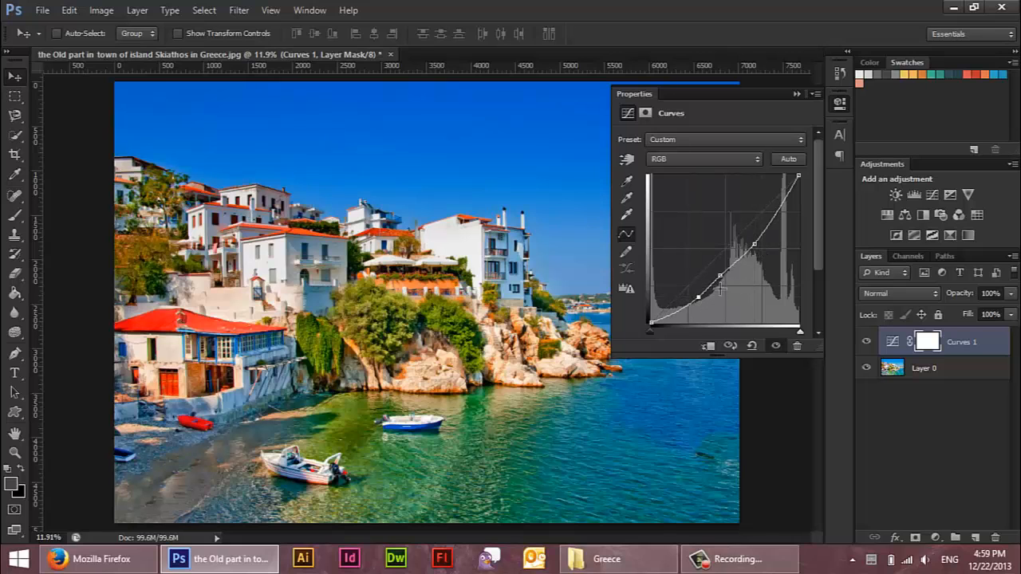
pyautogui.moveTo(720, 288); pyautogui.dragTo(722, 285)
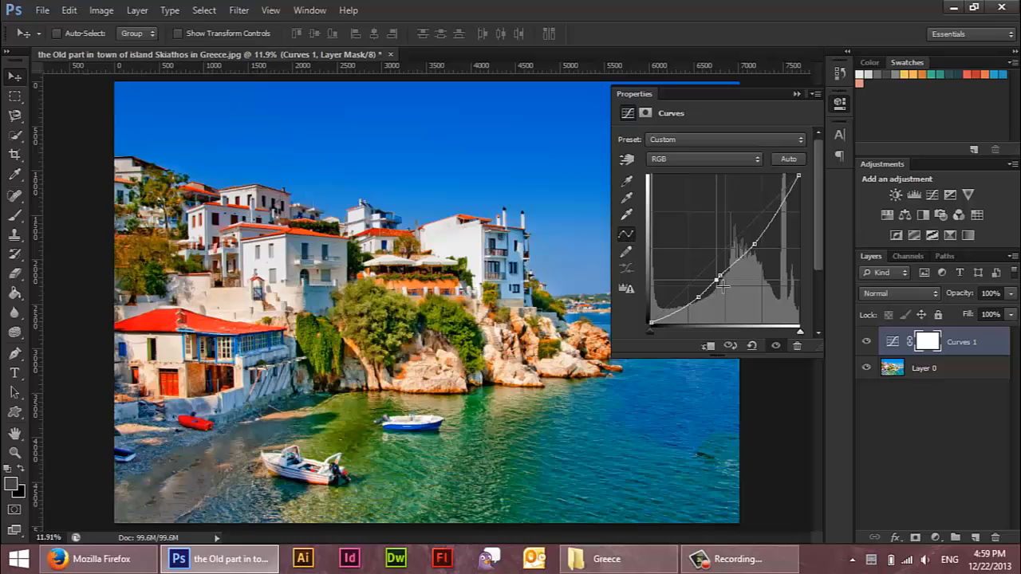
pyautogui.click(796, 94)
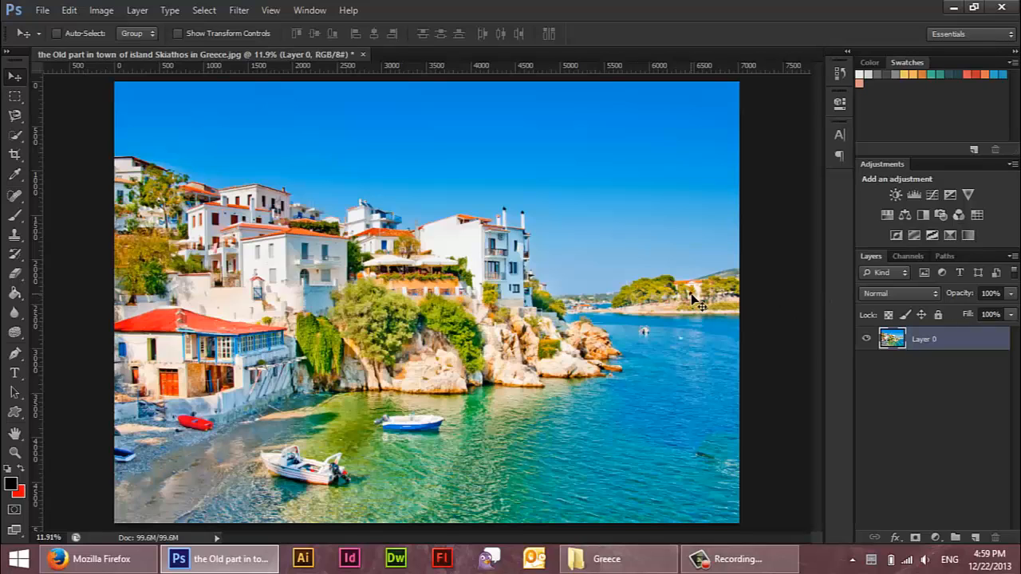
pyautogui.moveTo(726, 279)
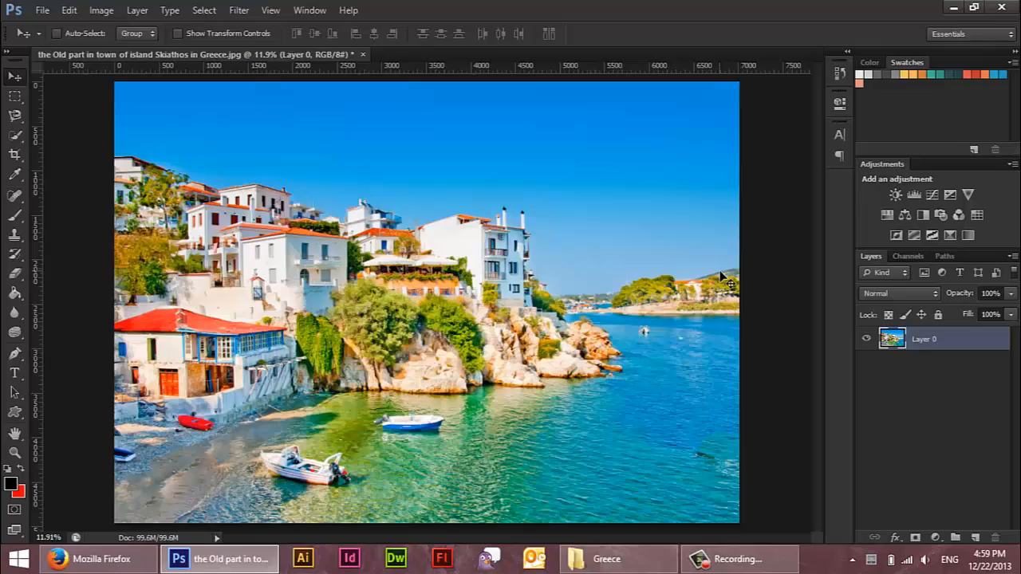
pyautogui.moveTo(709, 307)
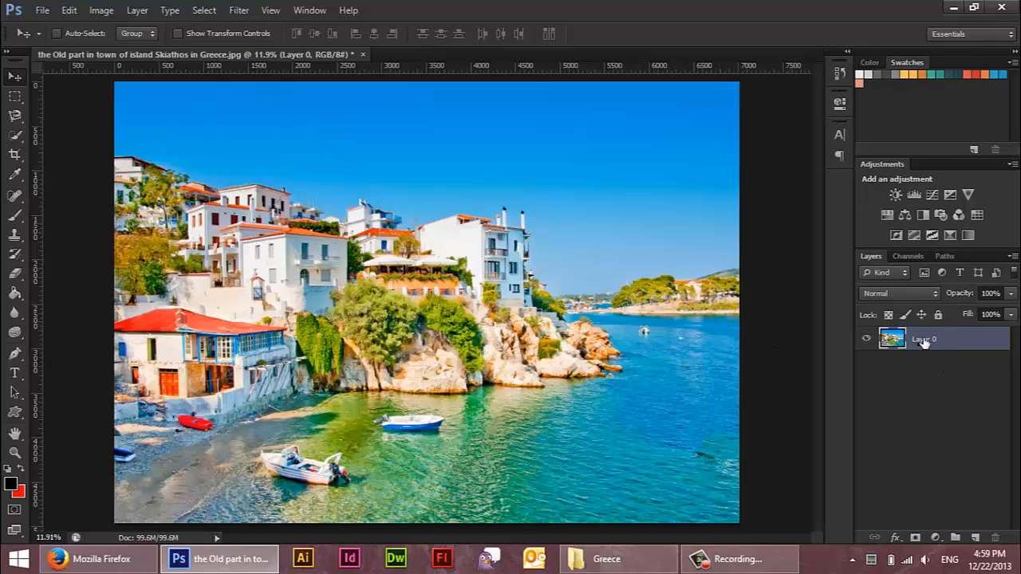
pyautogui.moveTo(923, 341)
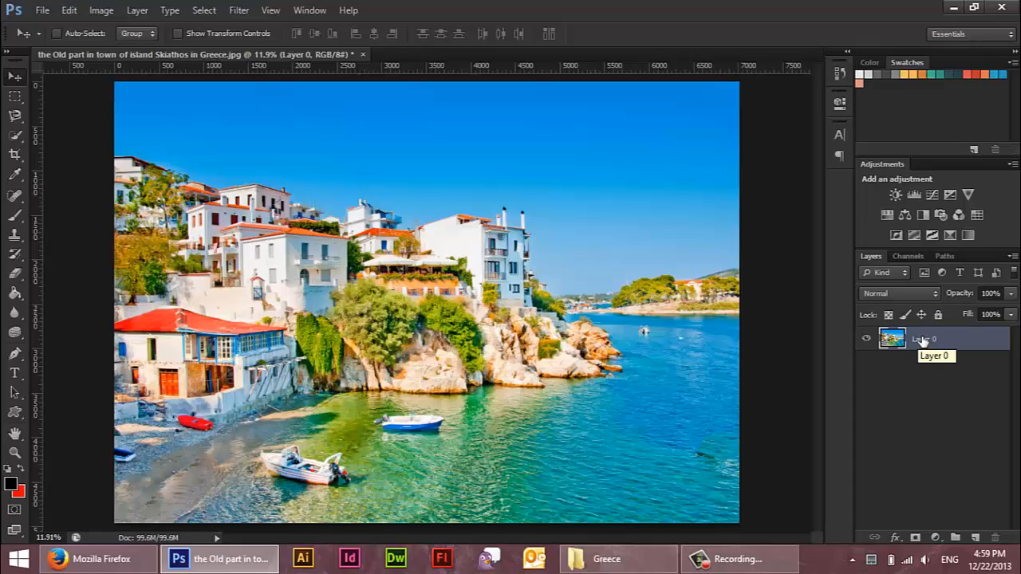
# Step: Add two Levels adjustment layers and raise the second one's input black point to 67
pyautogui.click(914, 195)
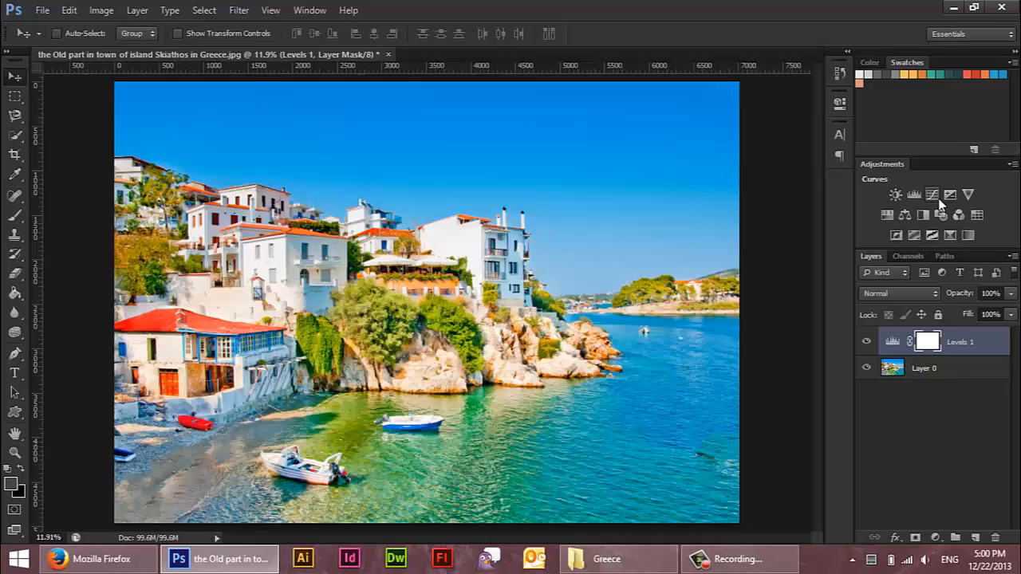
pyautogui.click(913, 194)
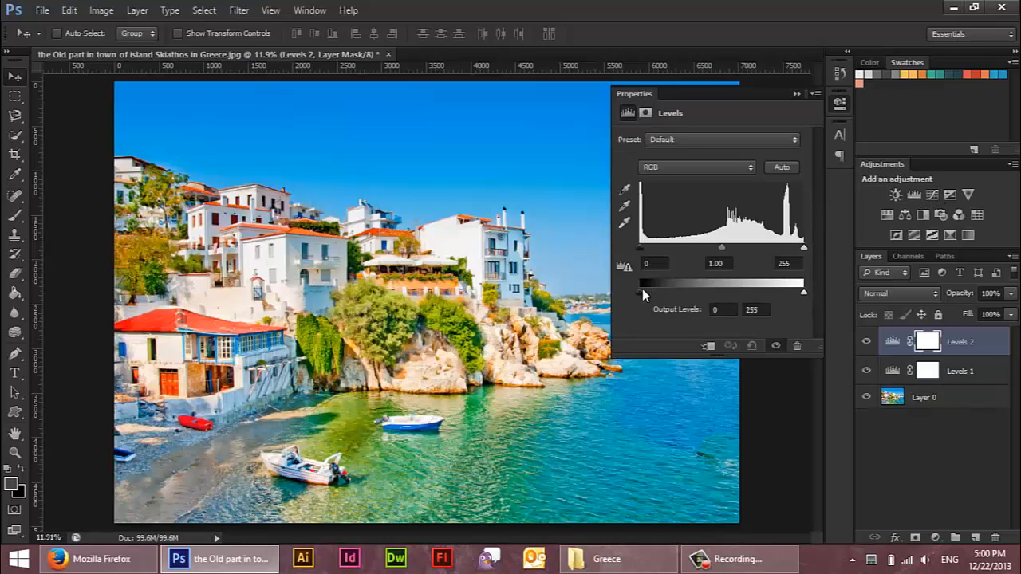
pyautogui.moveTo(642, 295); pyautogui.dragTo(655, 295)
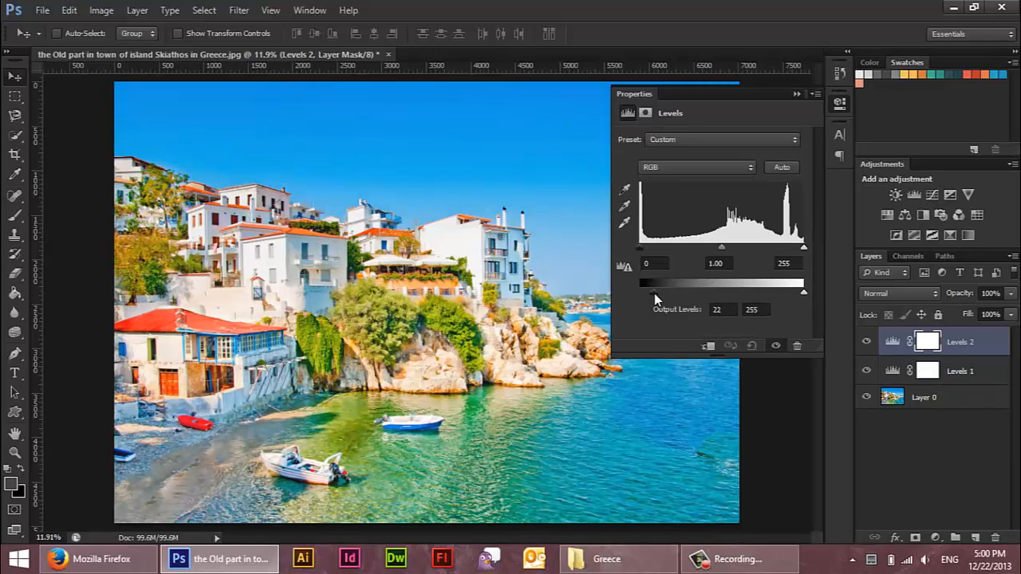
pyautogui.moveTo(641, 291); pyautogui.dragTo(675, 291)
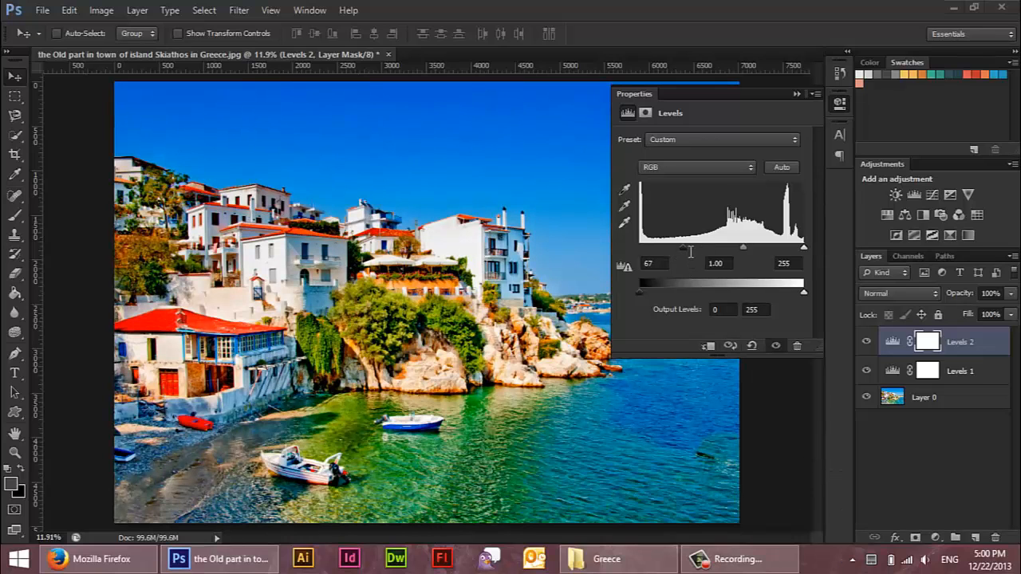
# Step: Set the second Levels layer's midtone gray slider to 0.95
pyautogui.moveTo(743, 247); pyautogui.dragTo(742, 246)
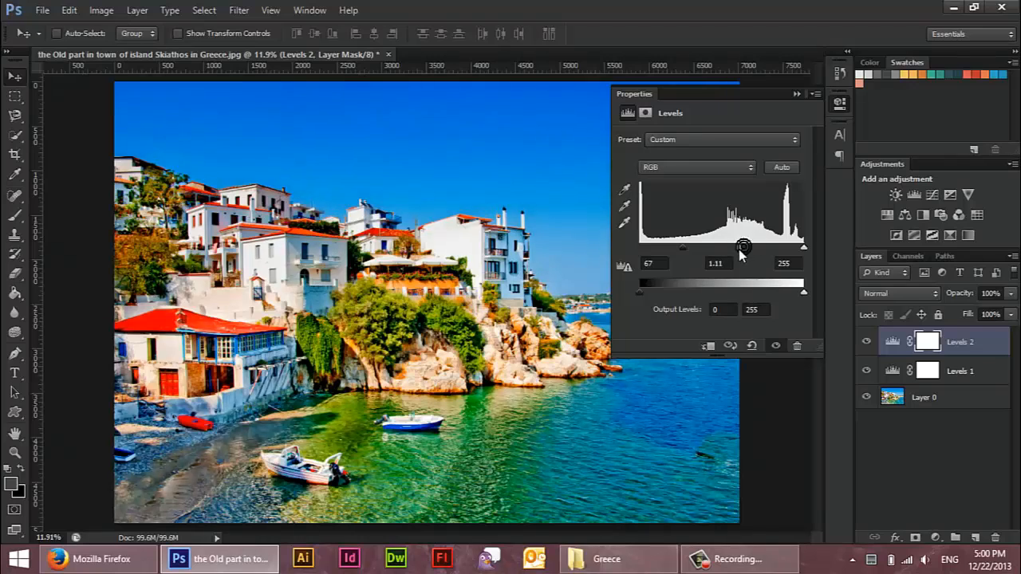
pyautogui.moveTo(743, 247); pyautogui.dragTo(728, 246)
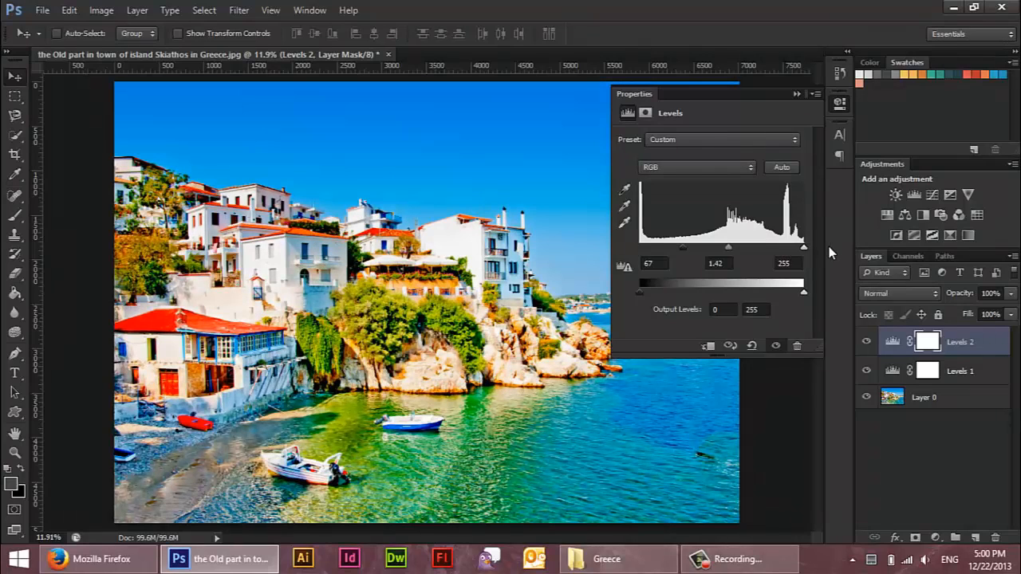
pyautogui.moveTo(728, 247); pyautogui.dragTo(745, 246)
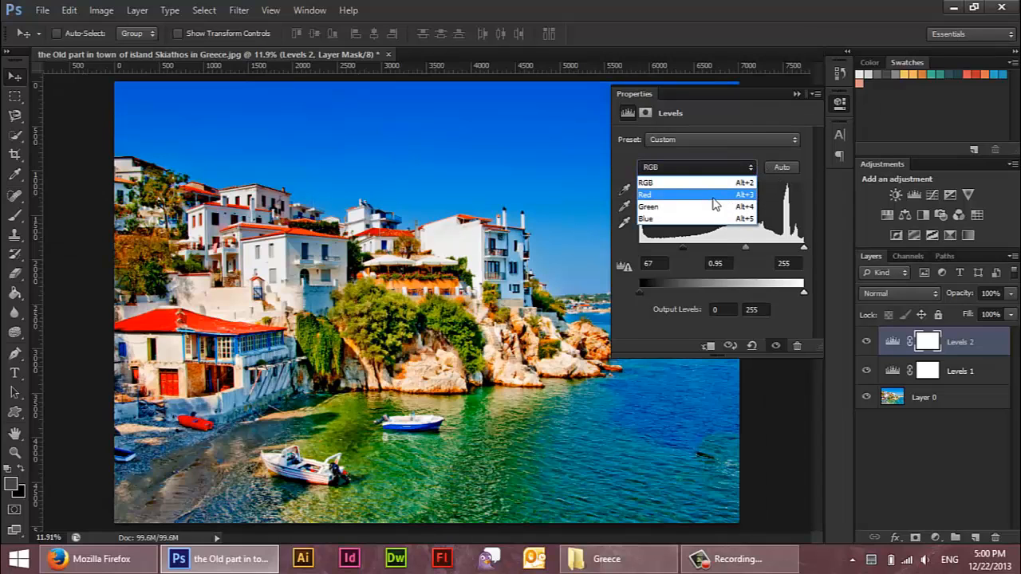
pyautogui.click(650, 182)
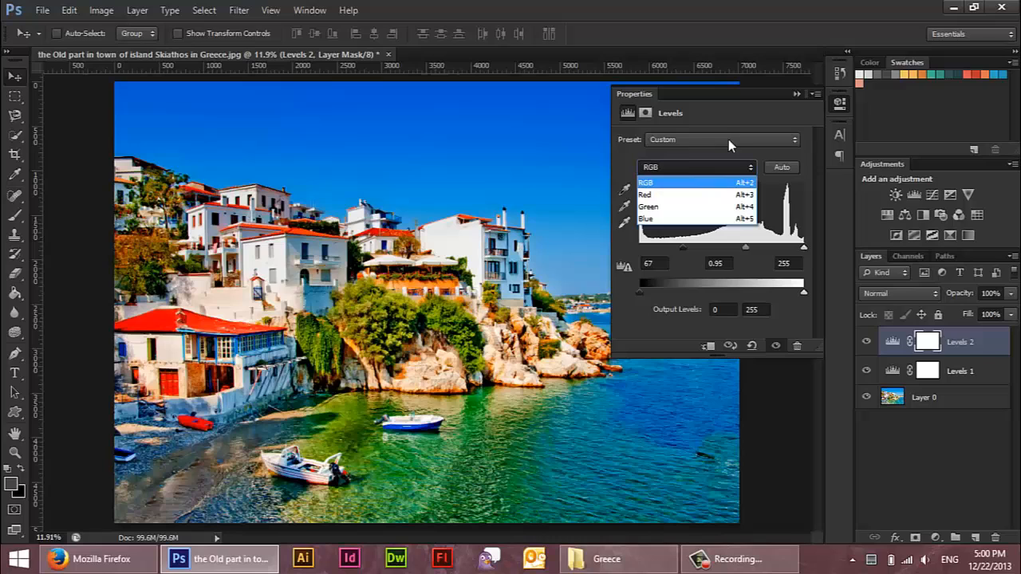
pyautogui.moveTo(917, 319)
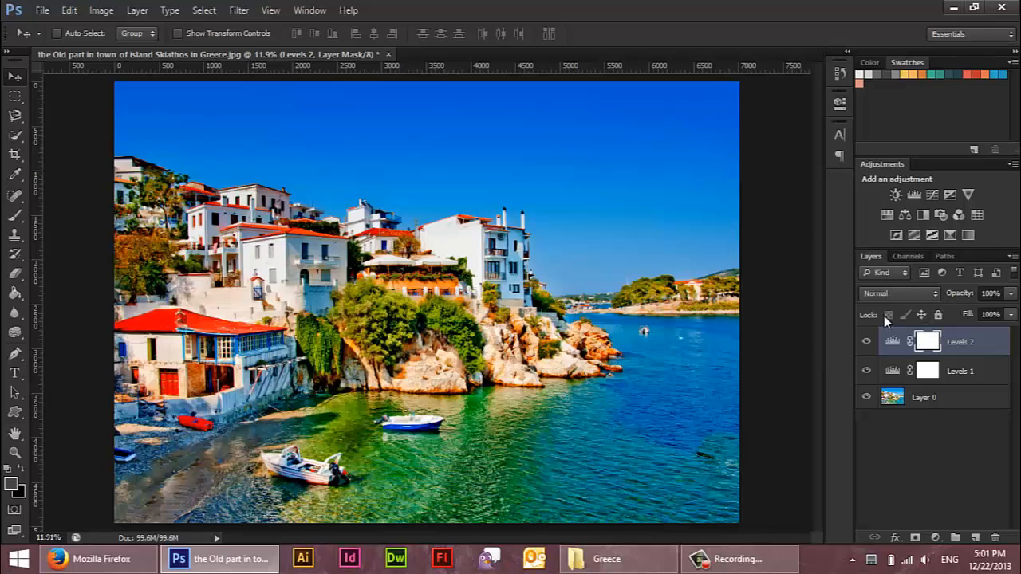
# Step: Delete the Levels layers and add a Brightness/Contrast layer with contrast at -50
pyautogui.click(923, 398)
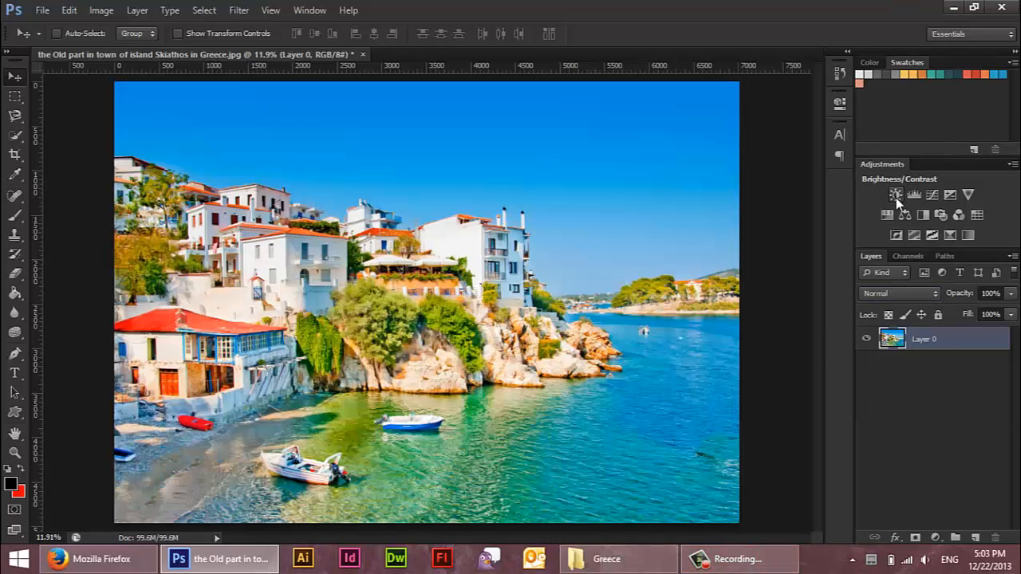
pyautogui.click(895, 195)
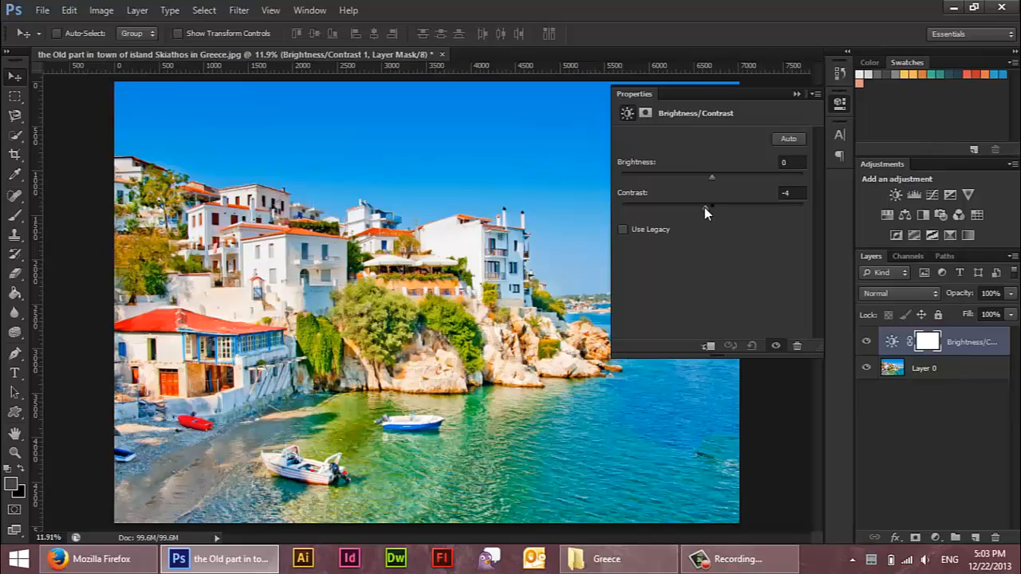
pyautogui.moveTo(711, 208); pyautogui.dragTo(620, 208)
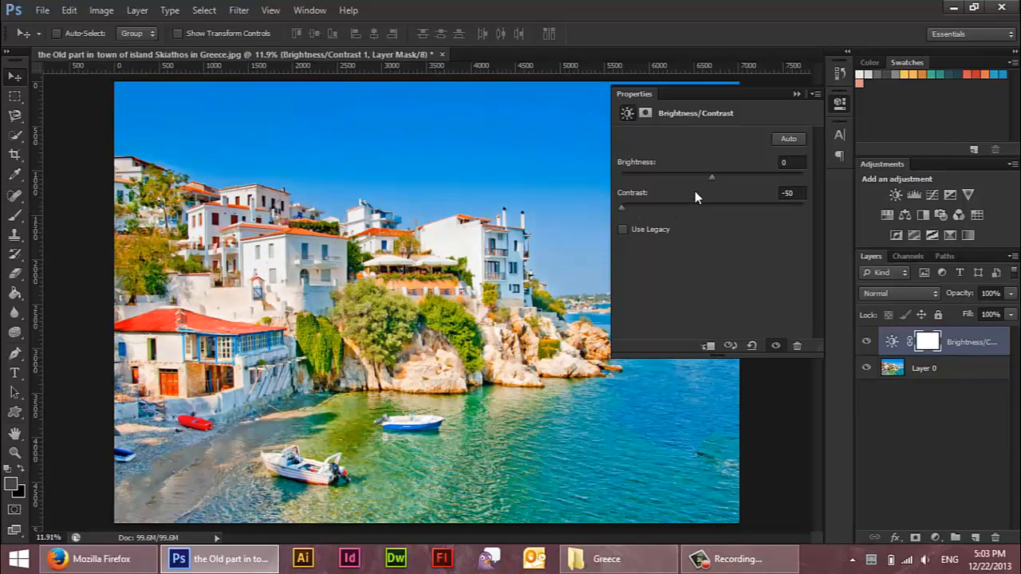
# Step: Set the Brightness/Contrast layer's brightness to 11
pyautogui.moveTo(711, 176); pyautogui.dragTo(718, 176)
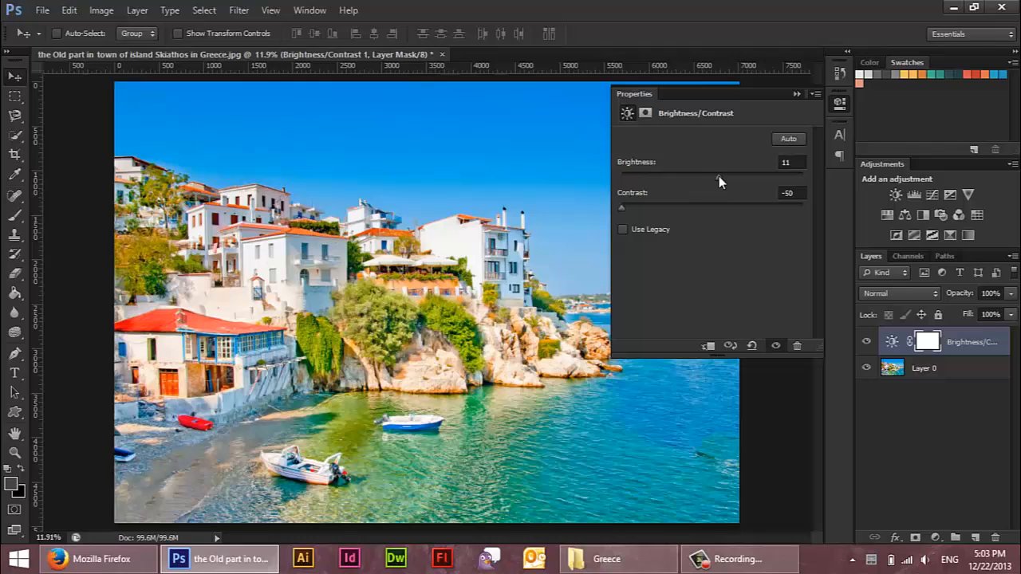
pyautogui.moveTo(714, 174); pyautogui.dragTo(708, 175)
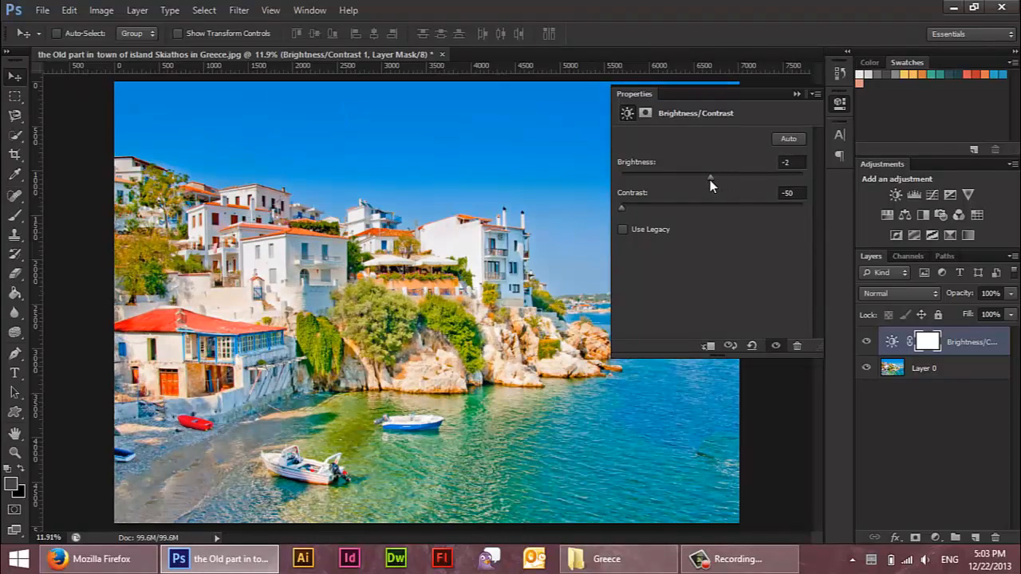
pyautogui.moveTo(710, 176); pyautogui.dragTo(719, 177)
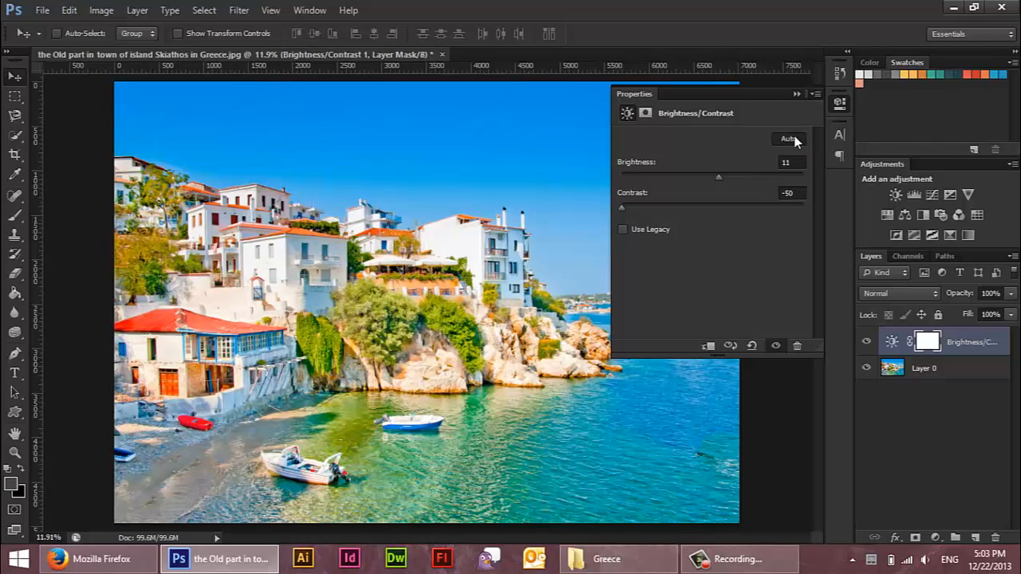
# Step: Apply Auto Brightness/Contrast, giving brightness -1 and contrast 25
pyautogui.click(787, 139)
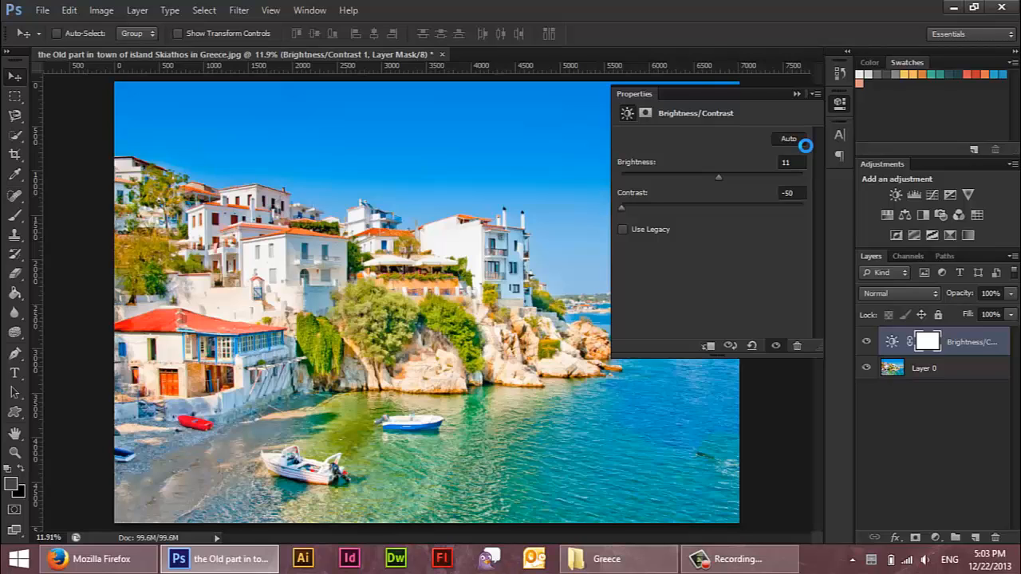
pyautogui.click(788, 139)
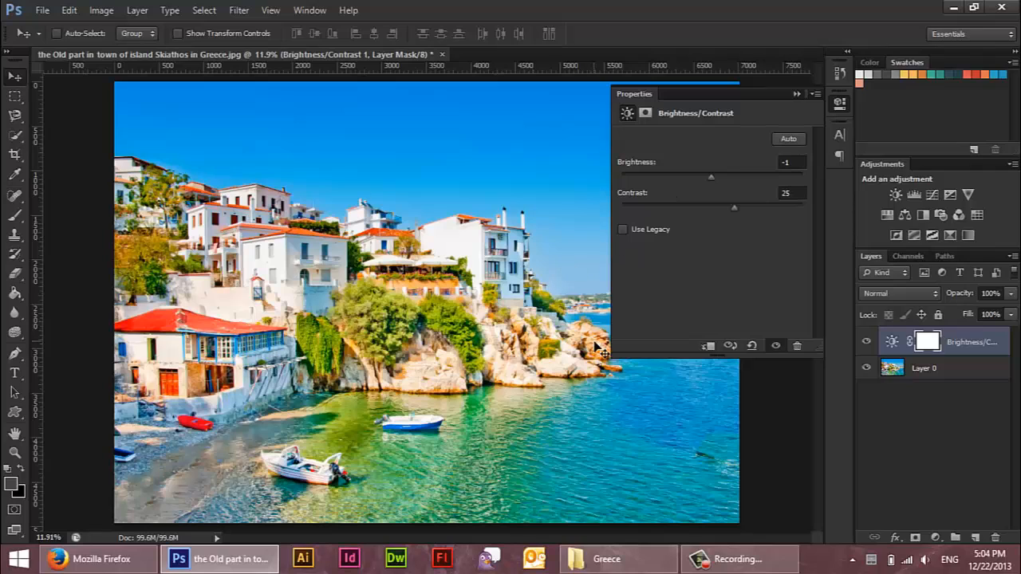
pyautogui.moveTo(729, 207)
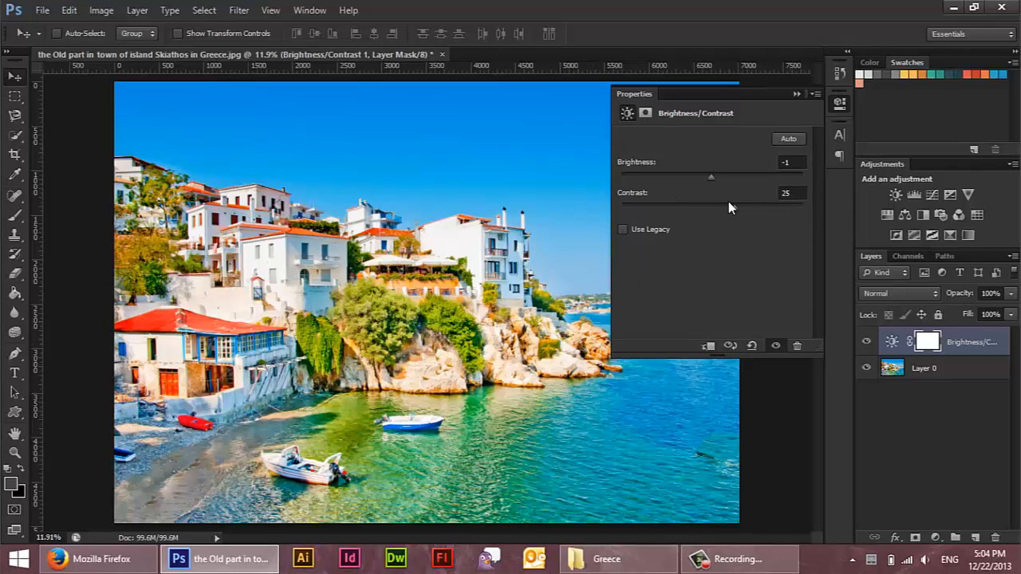